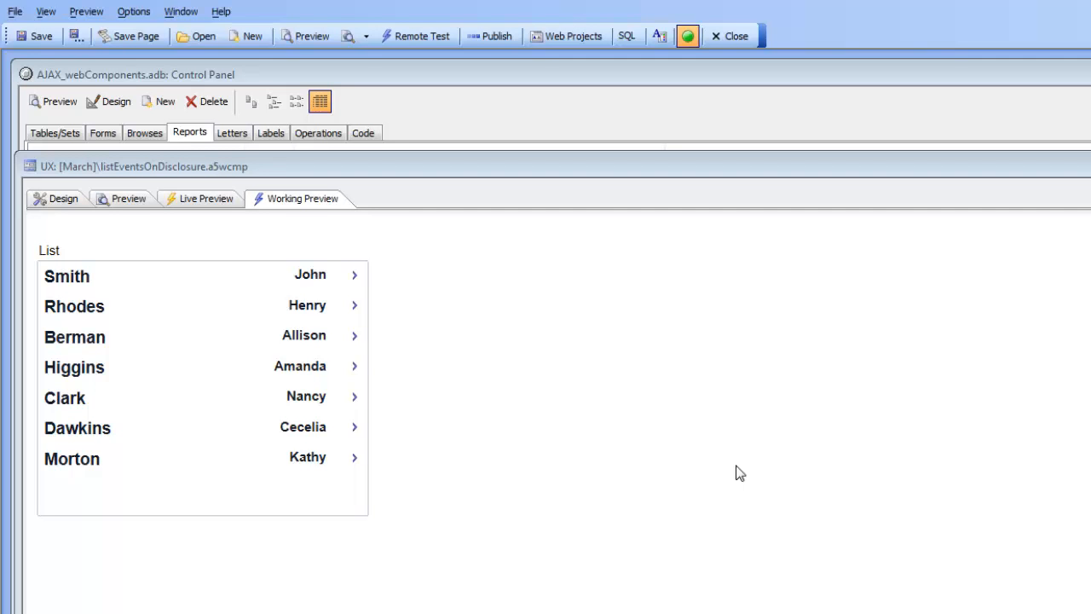
pyautogui.moveTo(747, 462)
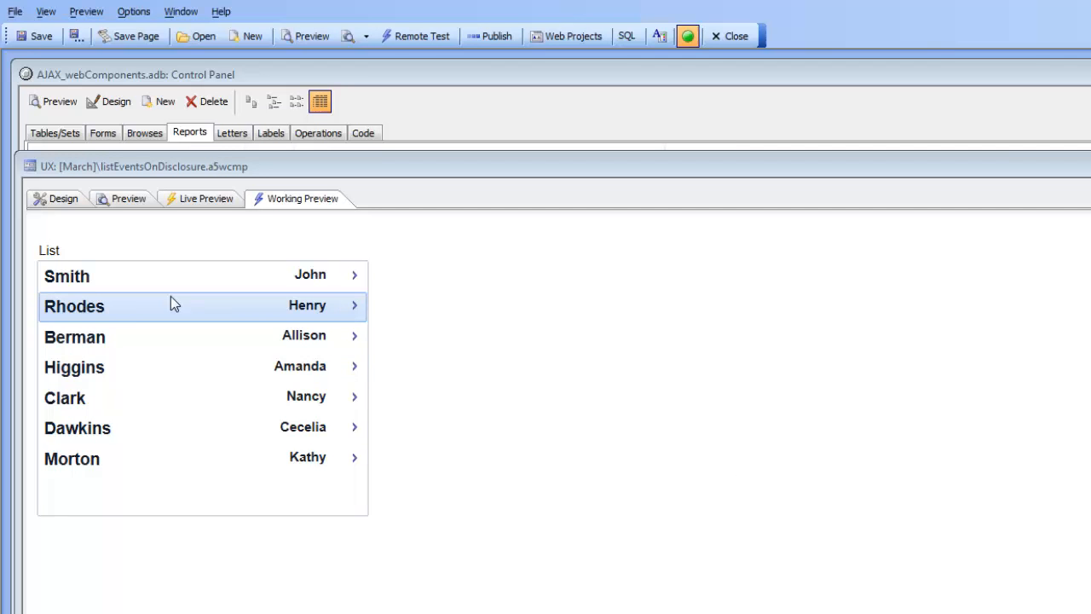
# Test the row click on Berman and the disclosure image click on Rhodes, dismissing each alert.
pyautogui.click(77, 337)
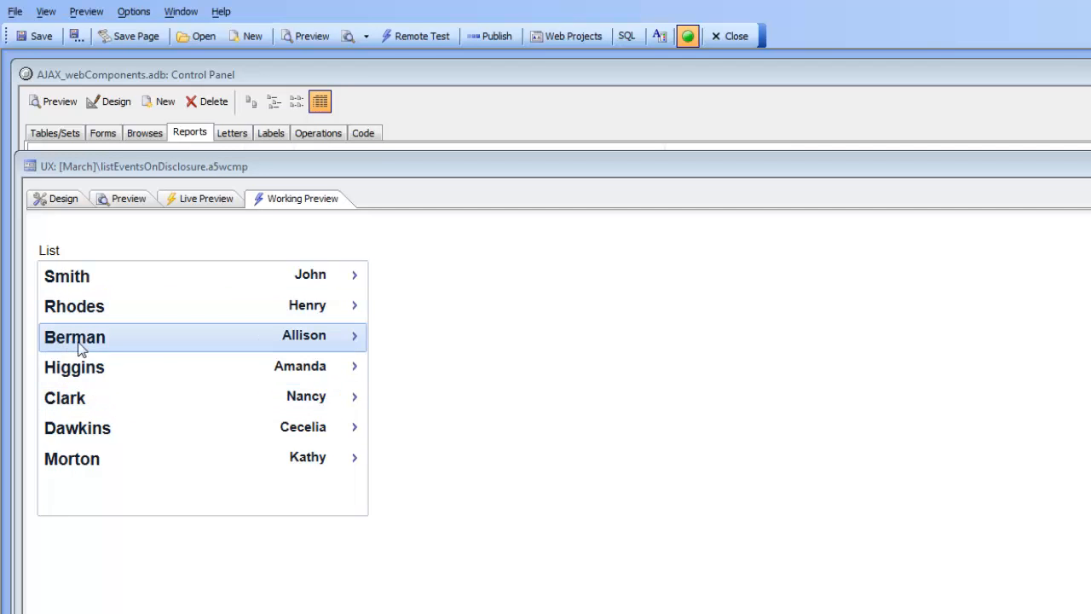
pyautogui.moveTo(191, 341)
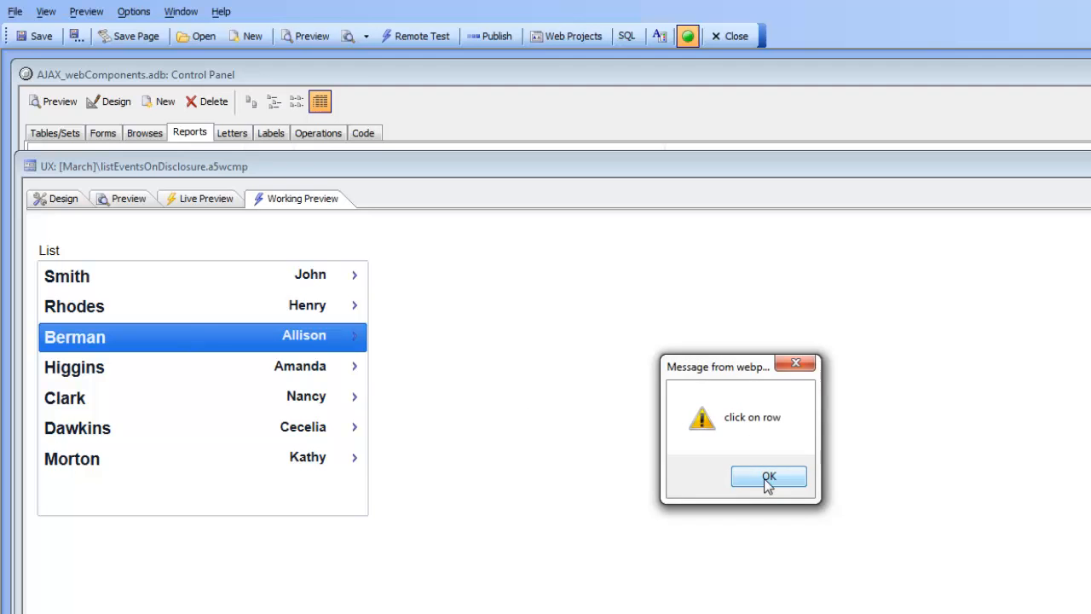
pyautogui.click(767, 476)
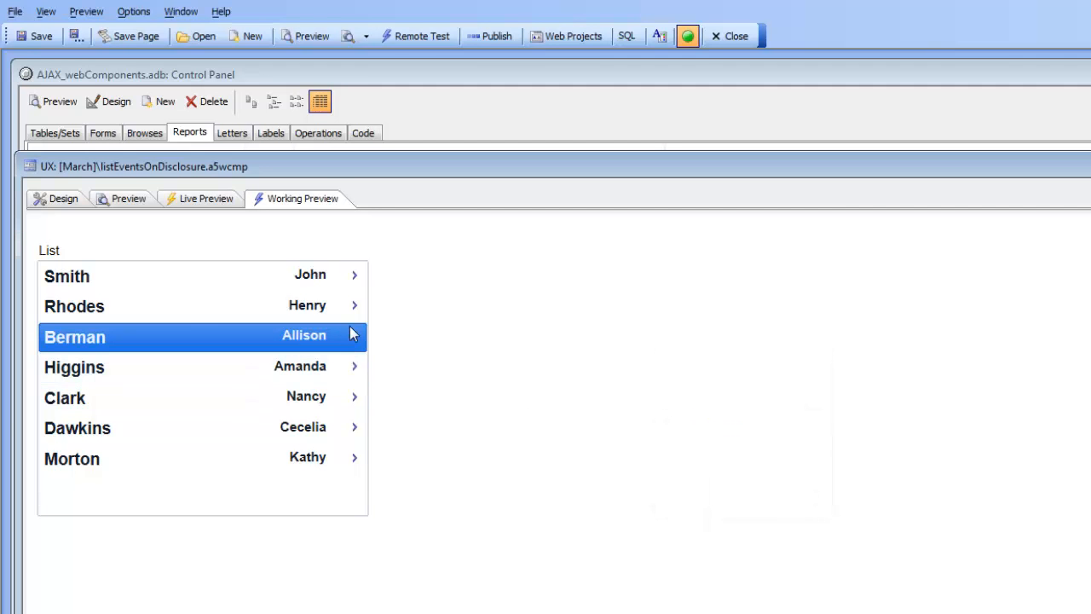
pyautogui.moveTo(355, 307)
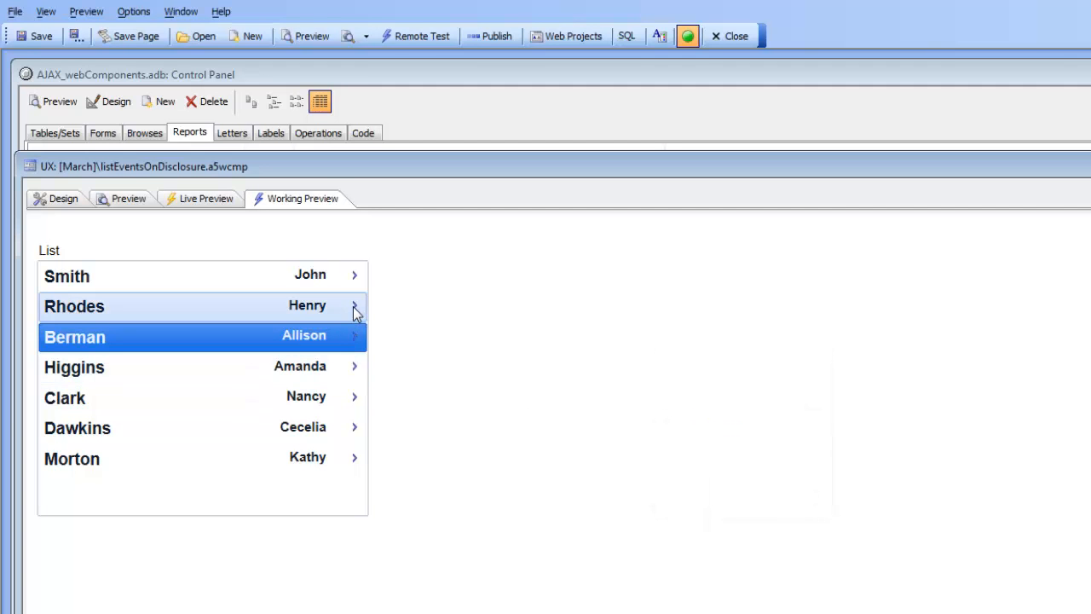
pyautogui.click(354, 307)
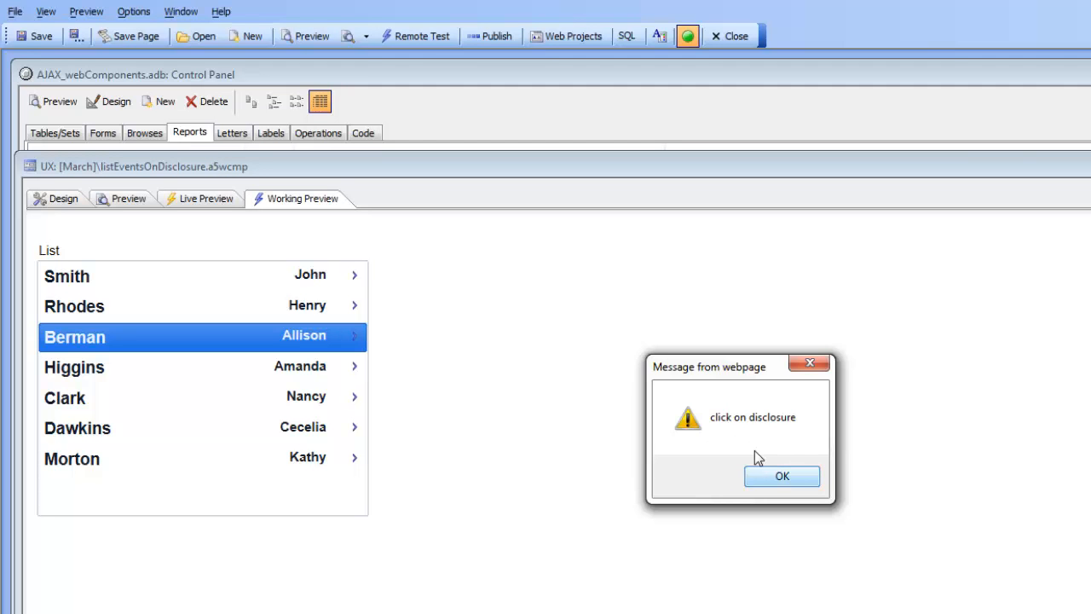
pyautogui.moveTo(763, 436)
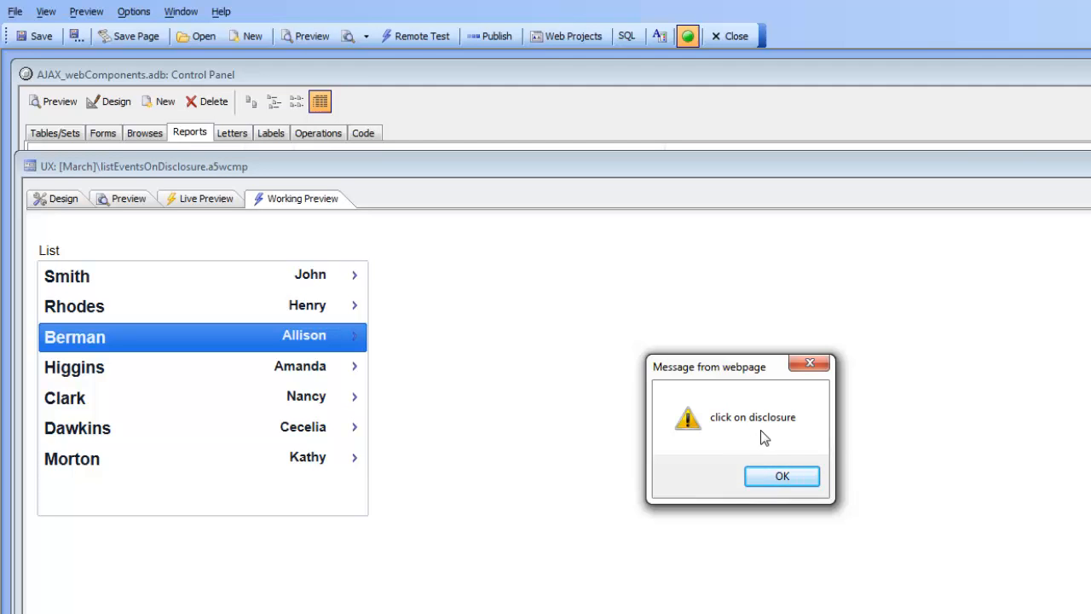
pyautogui.click(780, 476)
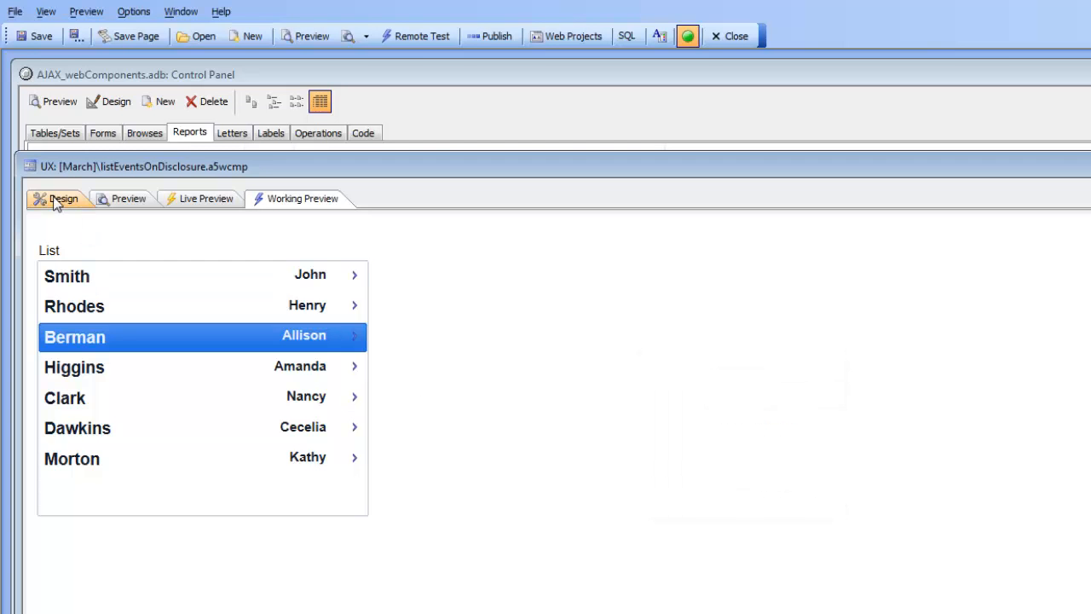
# In the List Builder, confirm the disclosure image's Stop event propagation is checked and save.
pyautogui.click(61, 198)
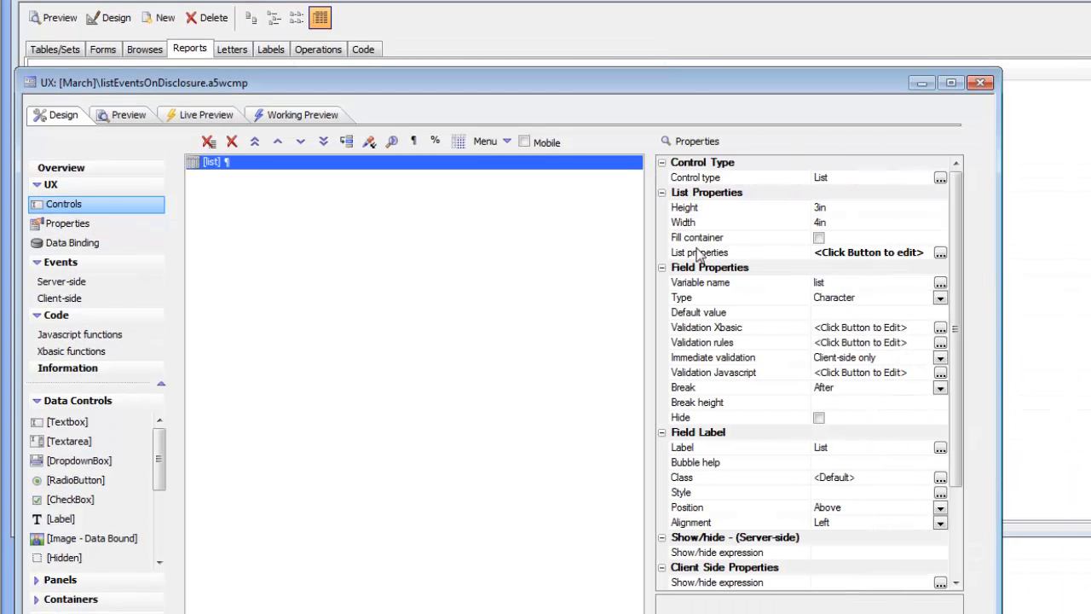
pyautogui.click(941, 253)
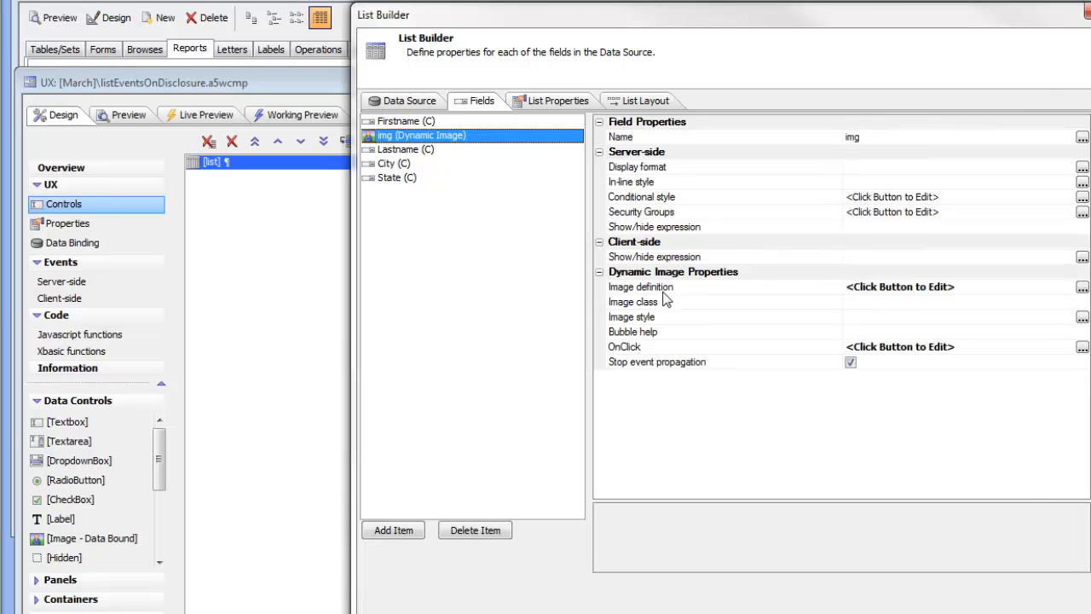
pyautogui.click(1082, 287)
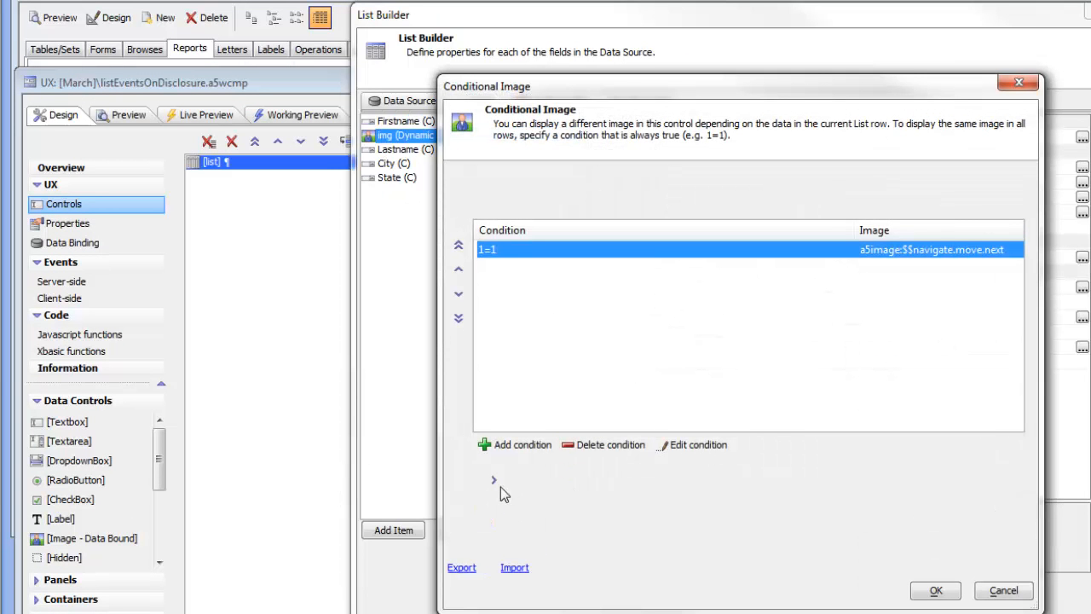
pyautogui.moveTo(924, 580)
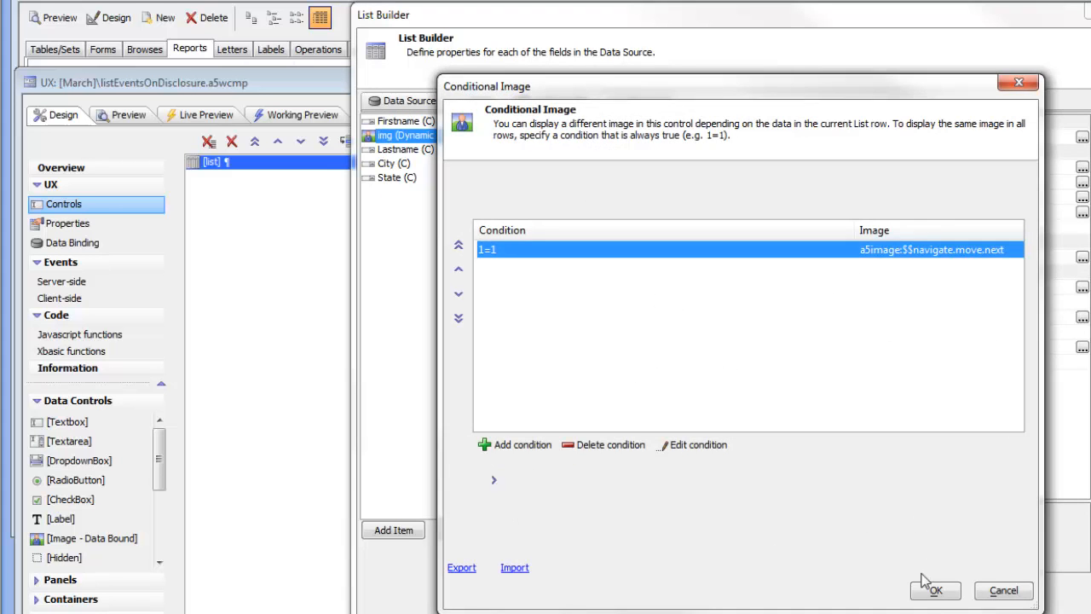
pyautogui.click(934, 590)
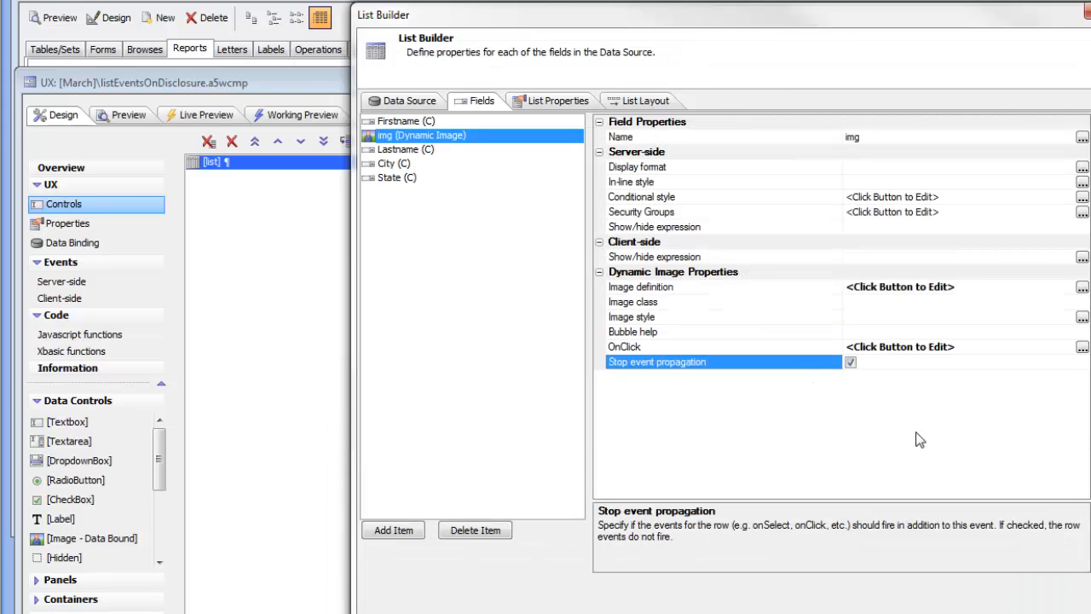
pyautogui.click(848, 361)
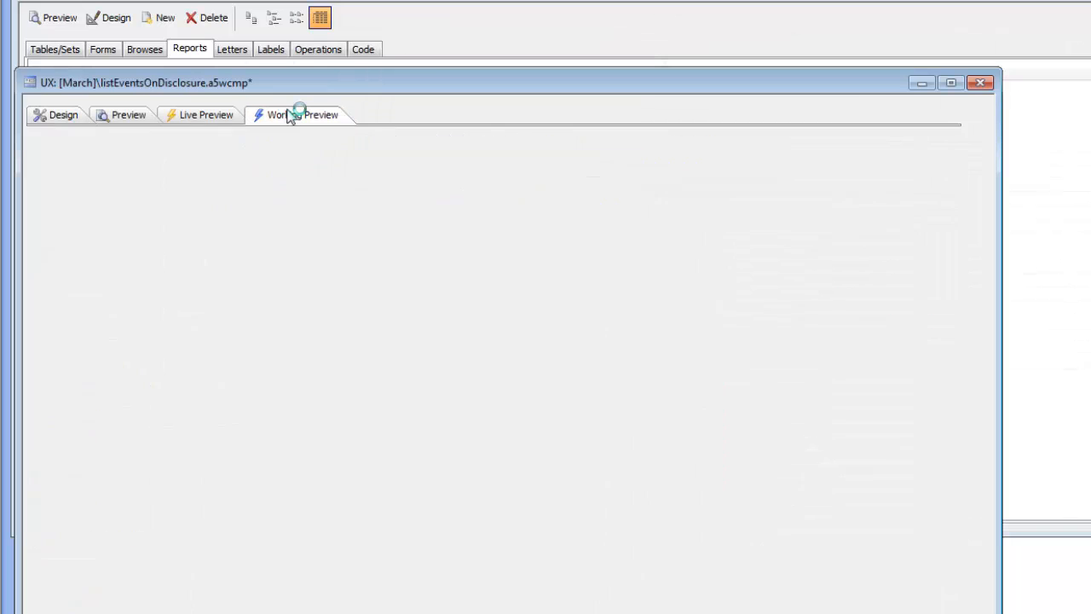
# In Working Preview, Rhodes' disclosure still fires row and disclosure alerts; dismiss both and return to Design.
pyautogui.click(303, 114)
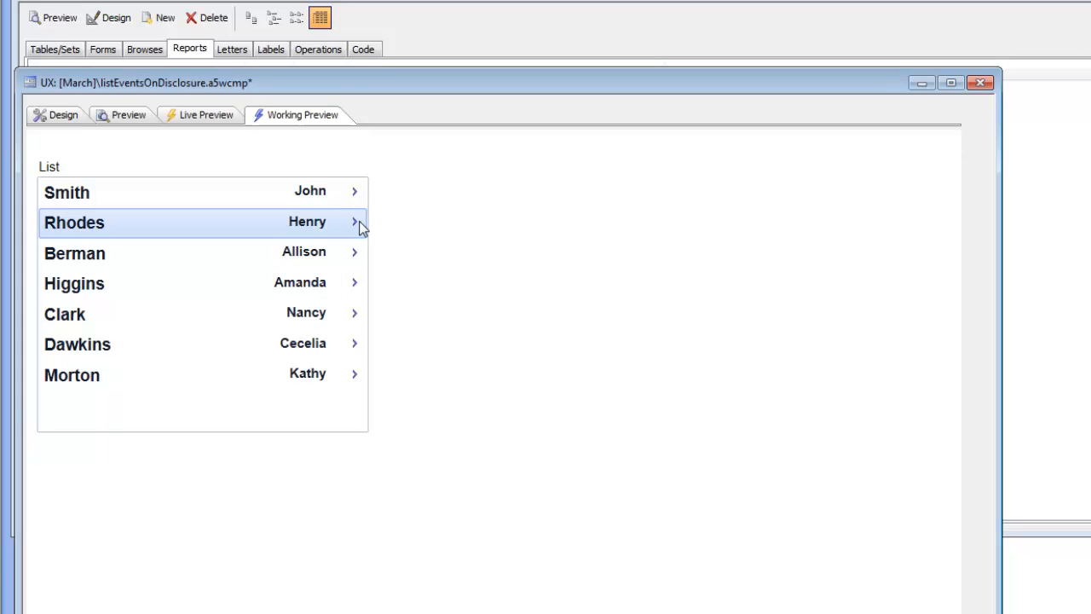
pyautogui.moveTo(358, 225)
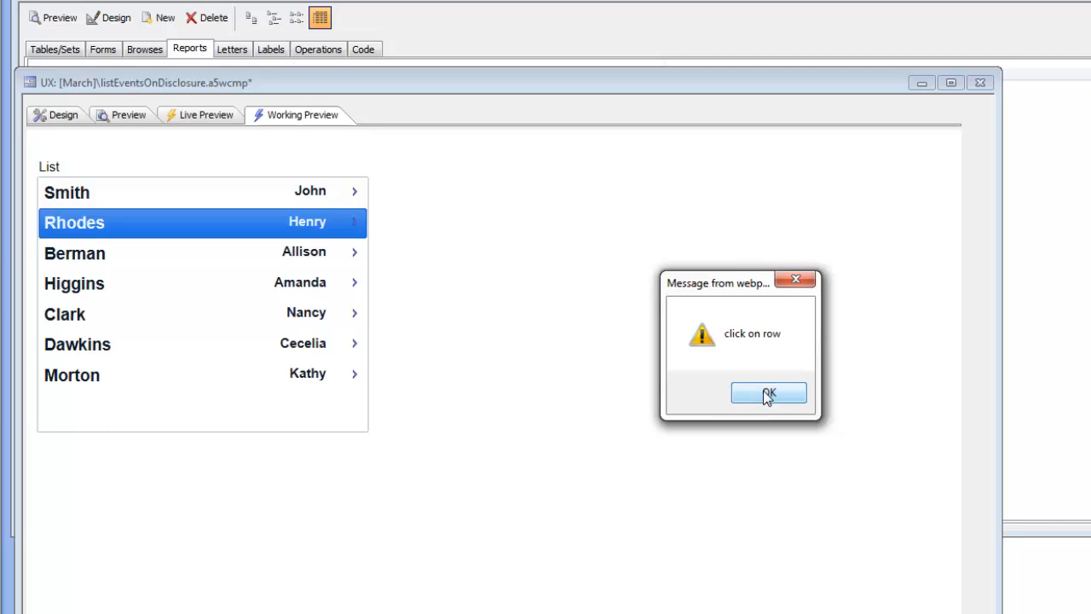
pyautogui.click(767, 392)
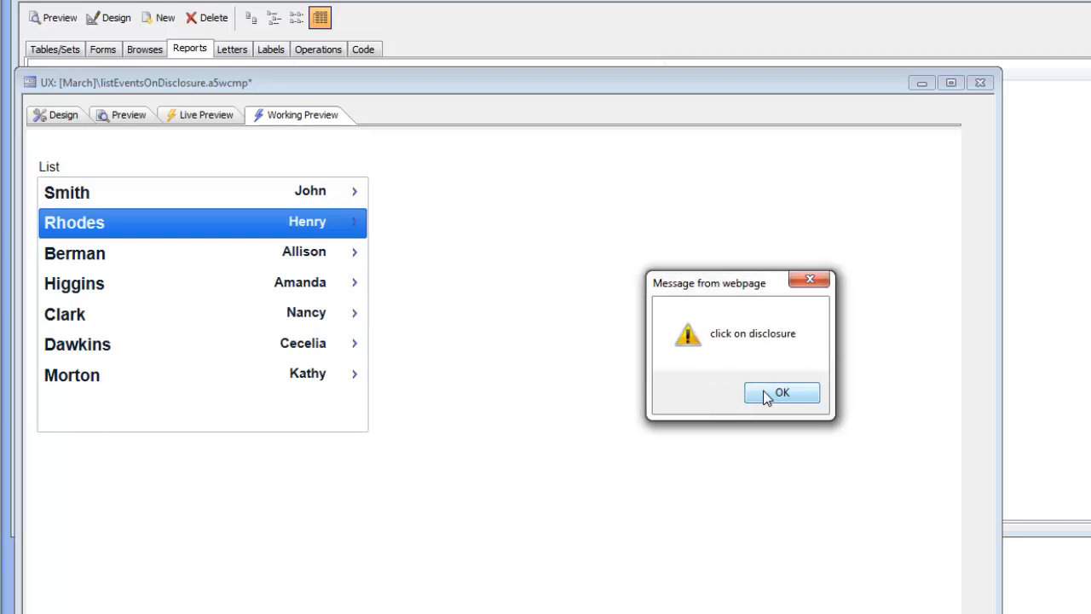
pyautogui.click(781, 392)
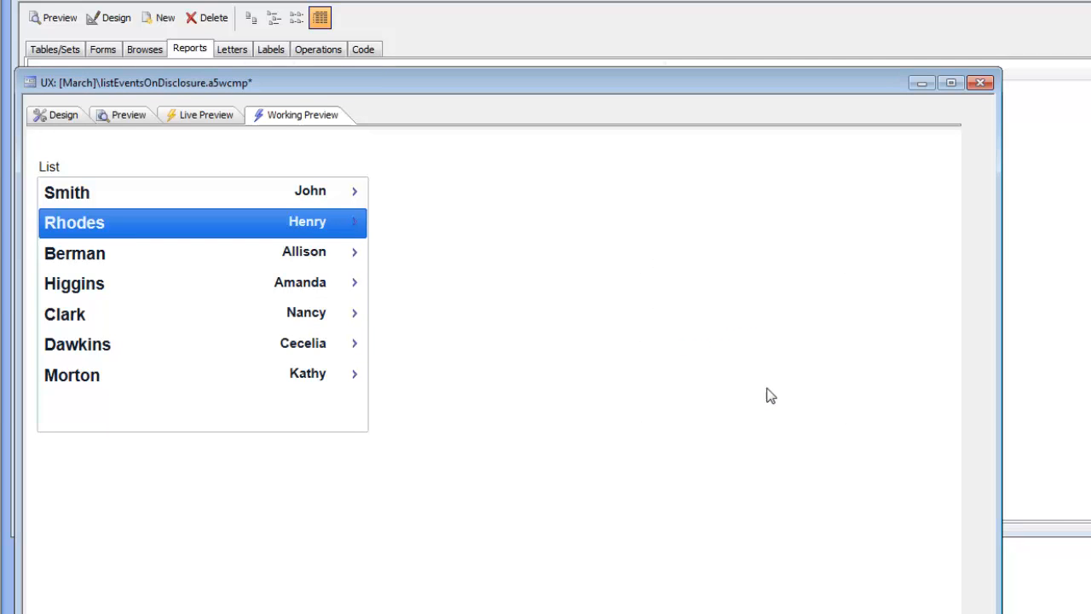
pyautogui.moveTo(585, 286)
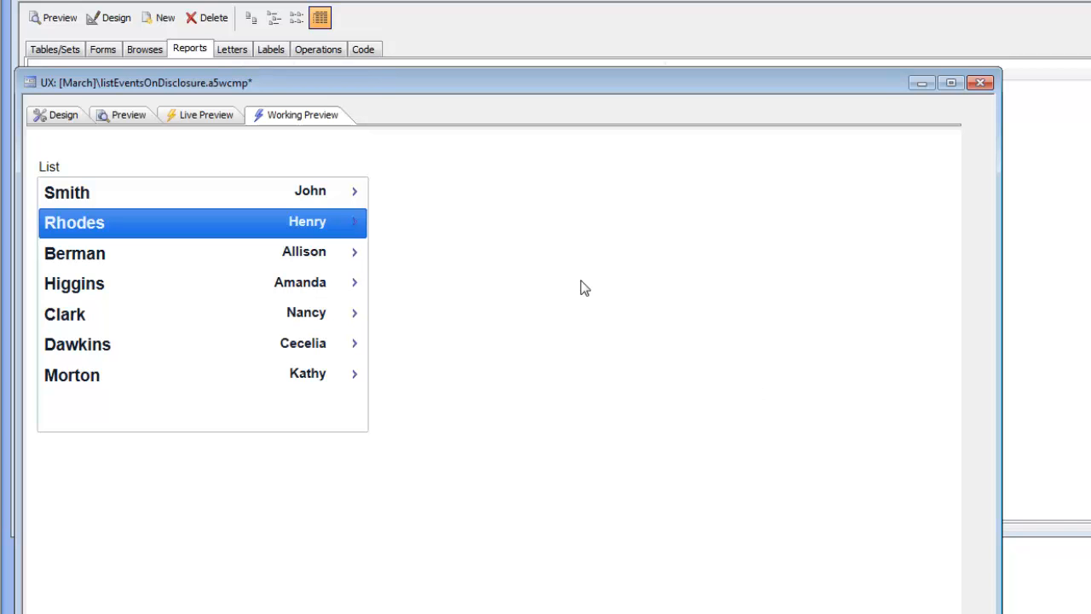
pyautogui.click(62, 114)
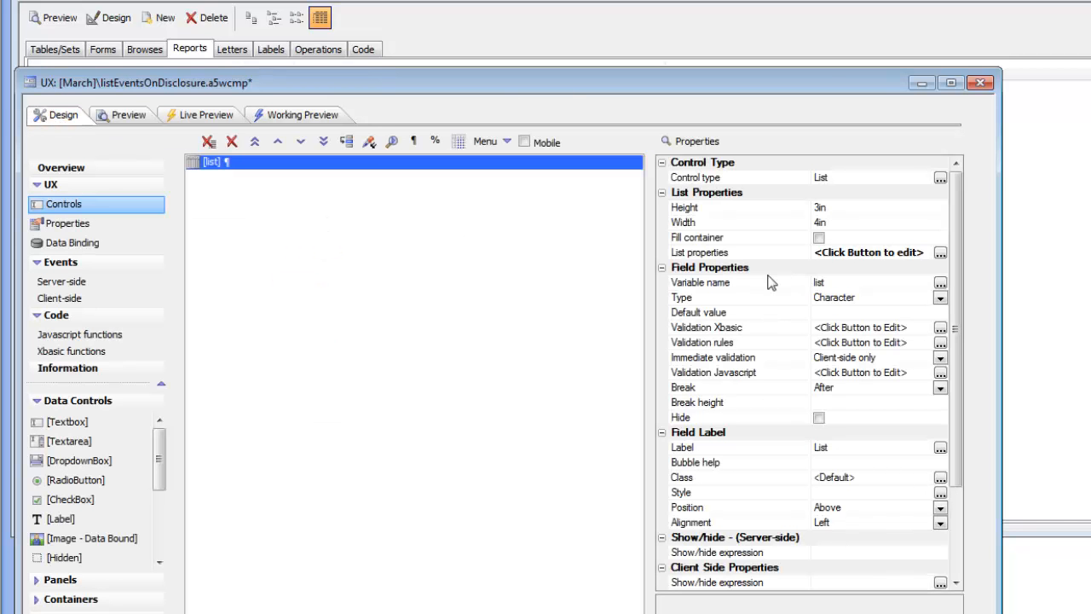
# Review the list's own OnClick run-time JavaScript event in the List Builder and close it unchanged.
pyautogui.click(941, 252)
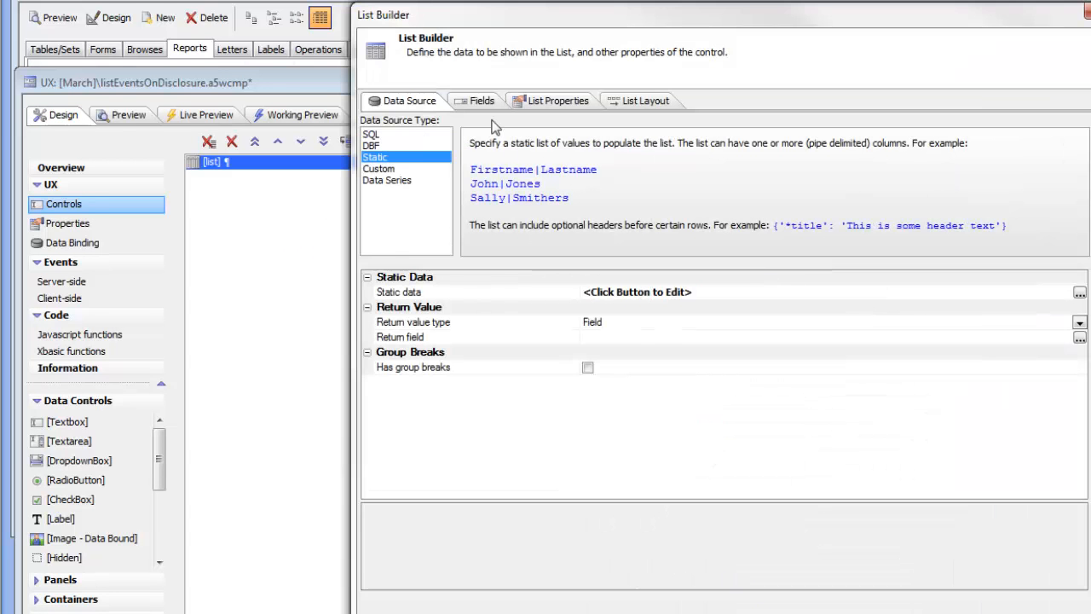
pyautogui.click(482, 100)
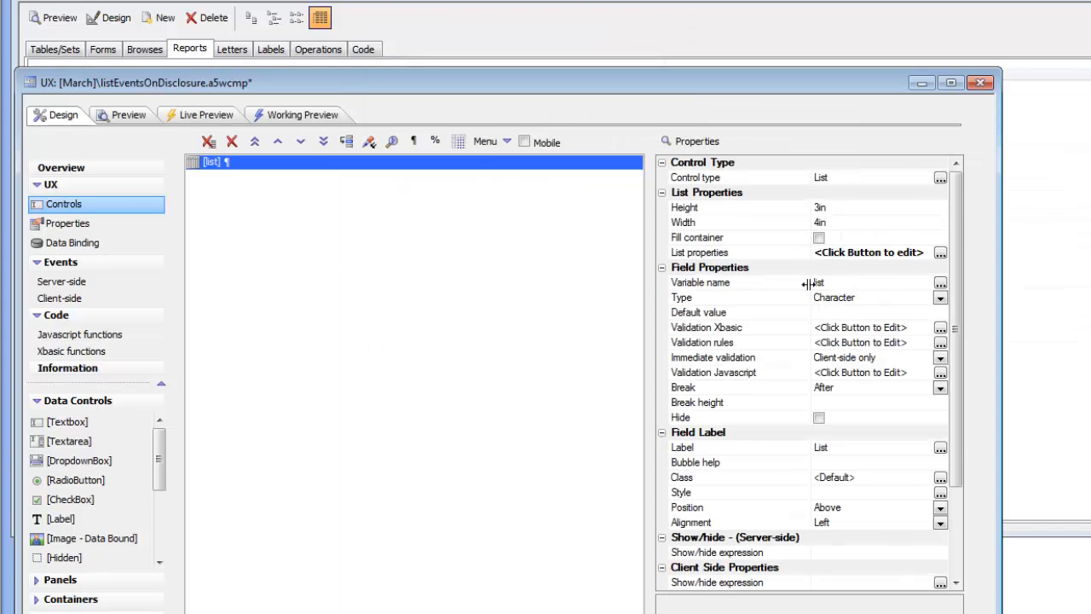
pyautogui.click(941, 252)
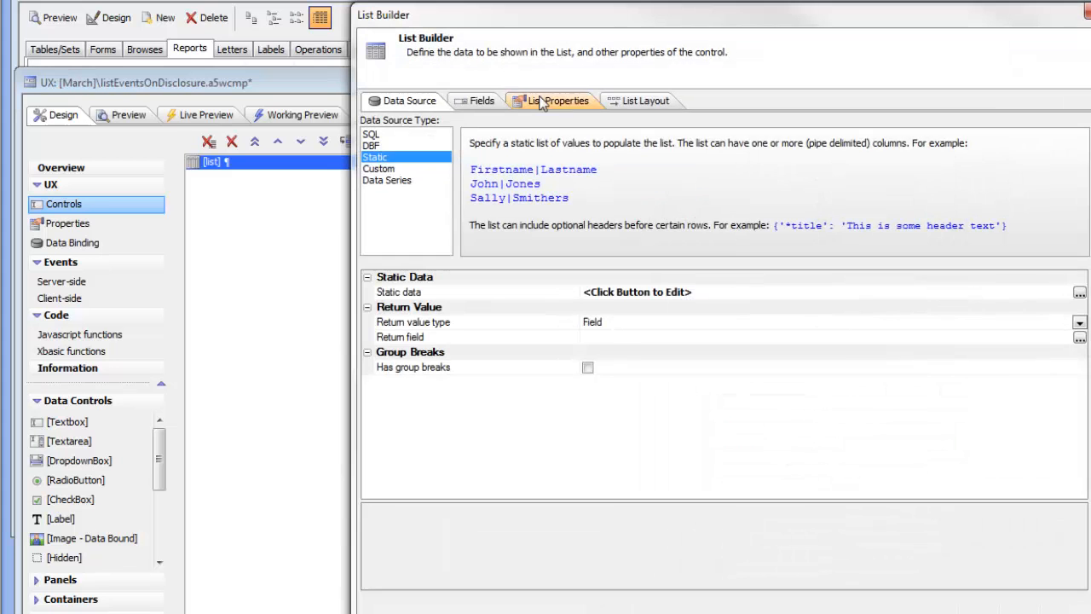
pyautogui.click(559, 100)
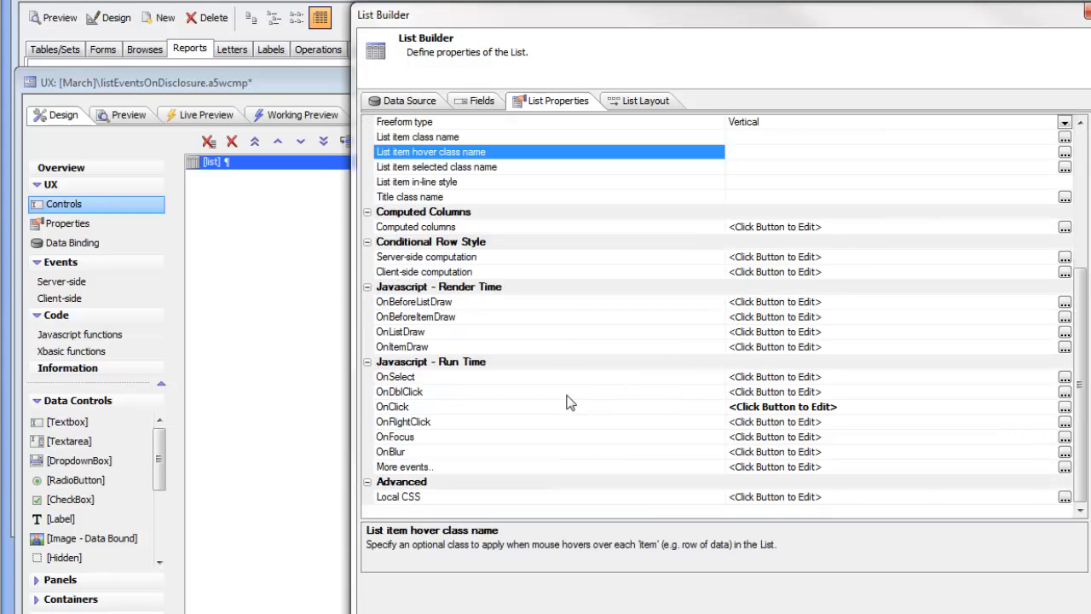
pyautogui.click(392, 406)
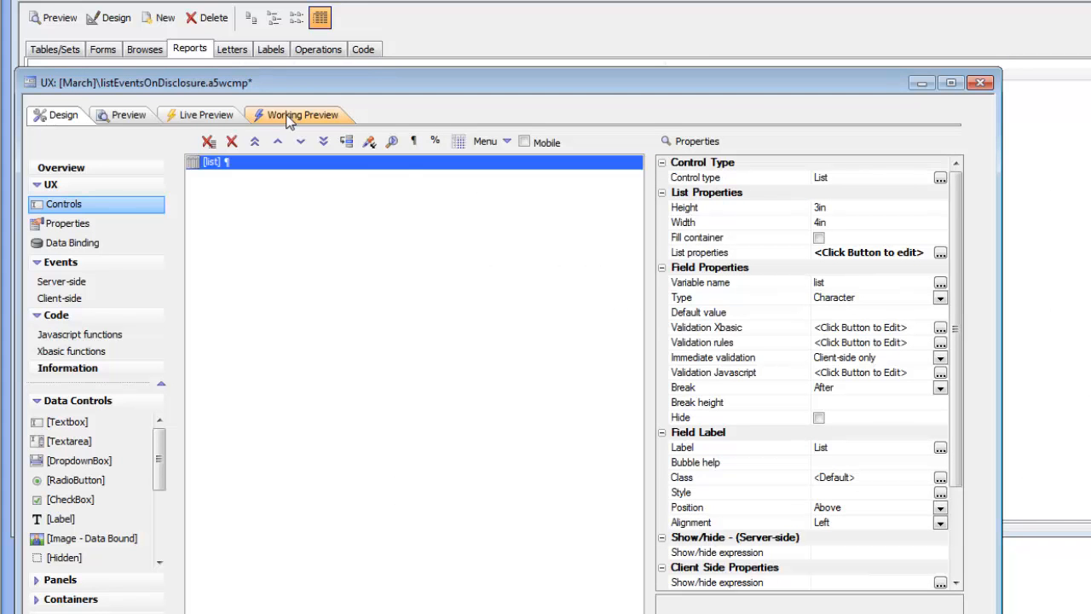
pyautogui.click(941, 253)
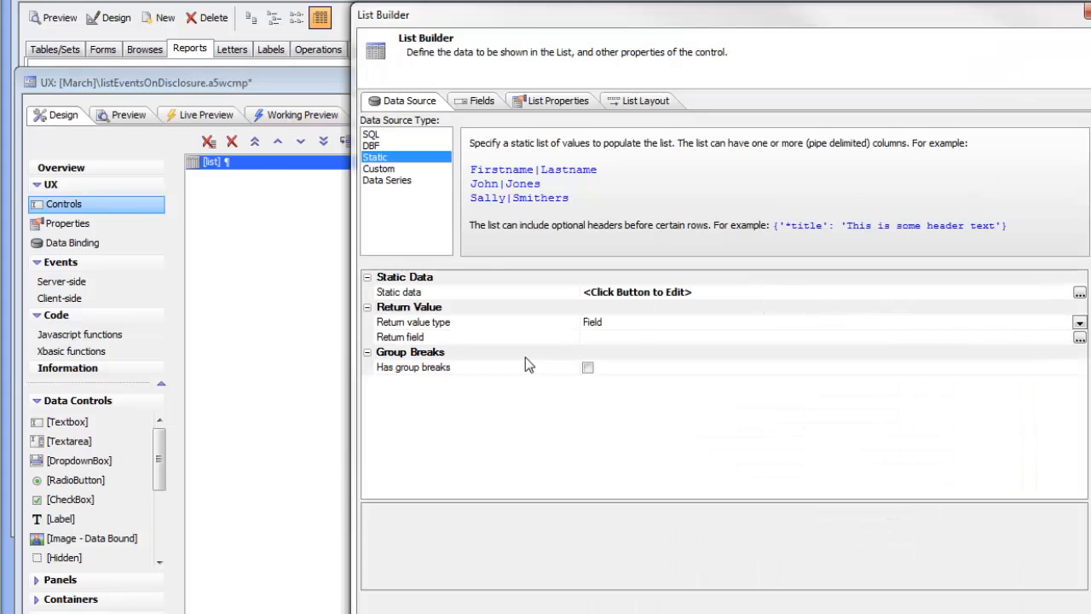
pyautogui.click(480, 100)
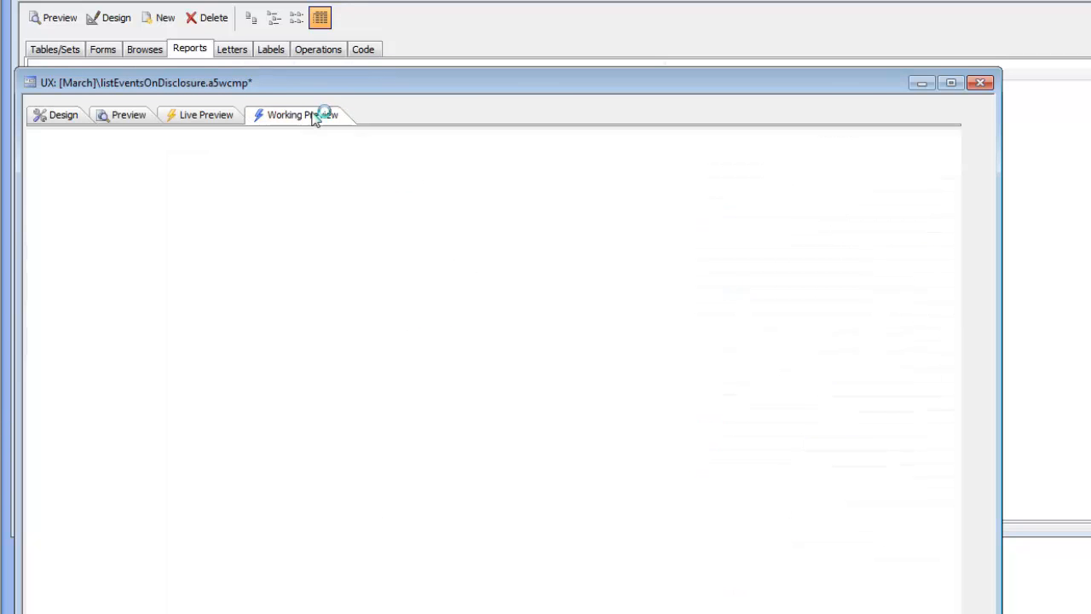
pyautogui.click(304, 115)
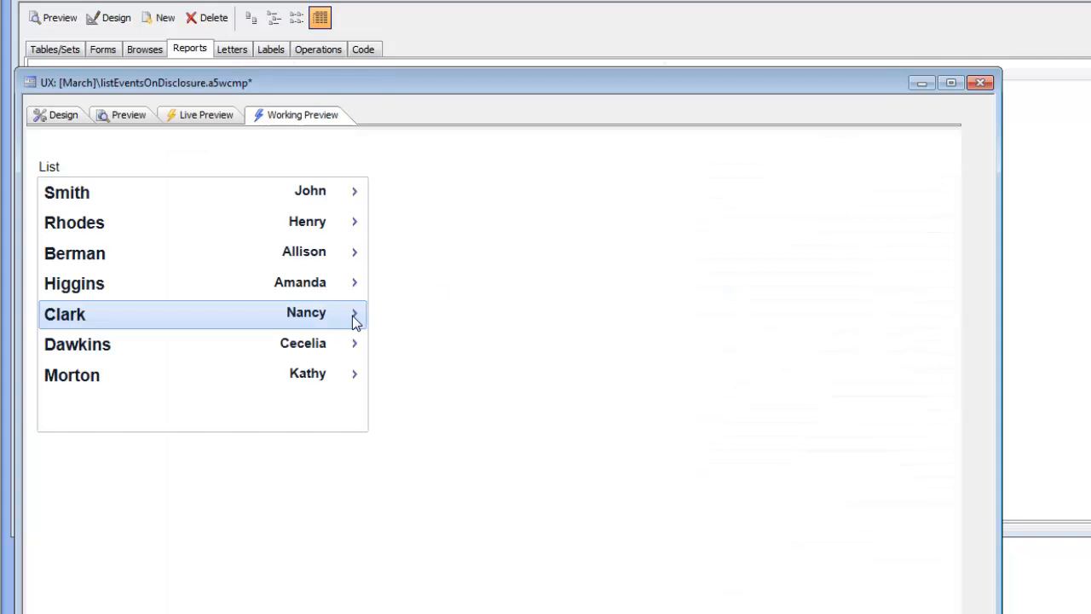
pyautogui.click(354, 314)
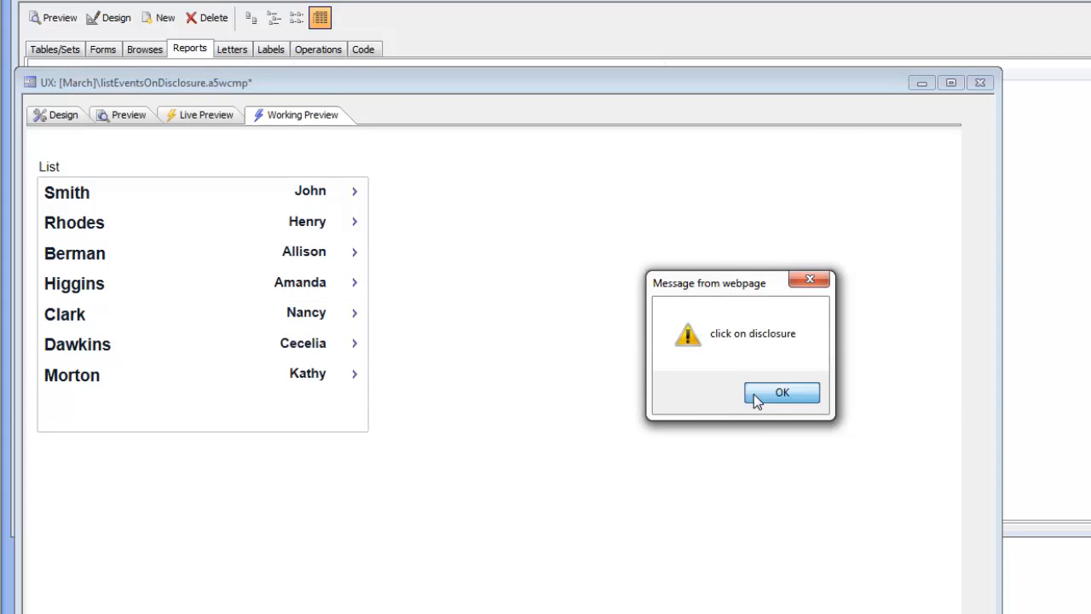
pyautogui.click(781, 392)
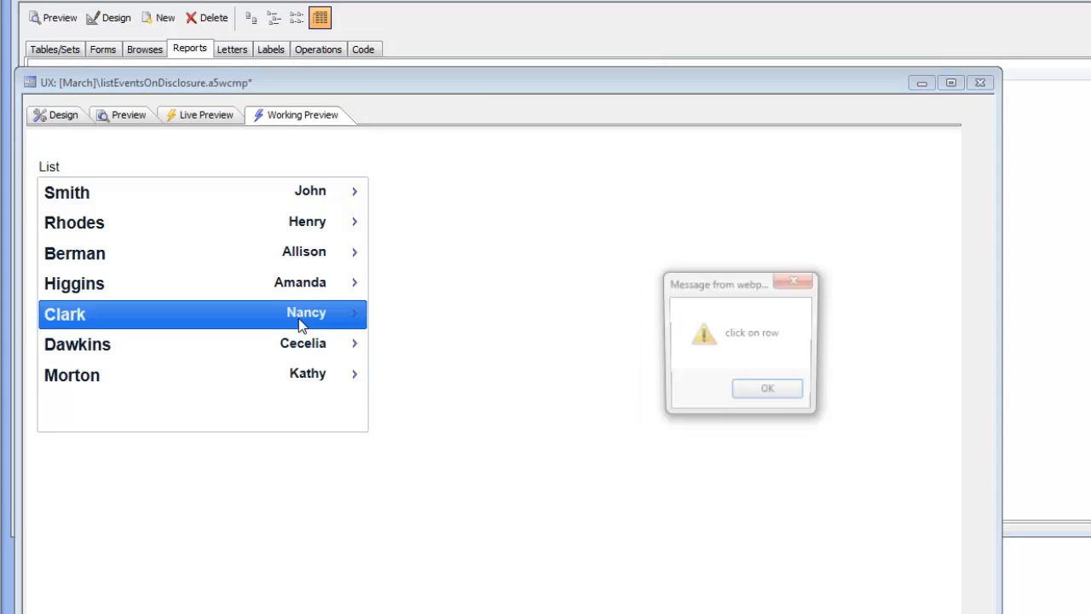
pyautogui.click(767, 389)
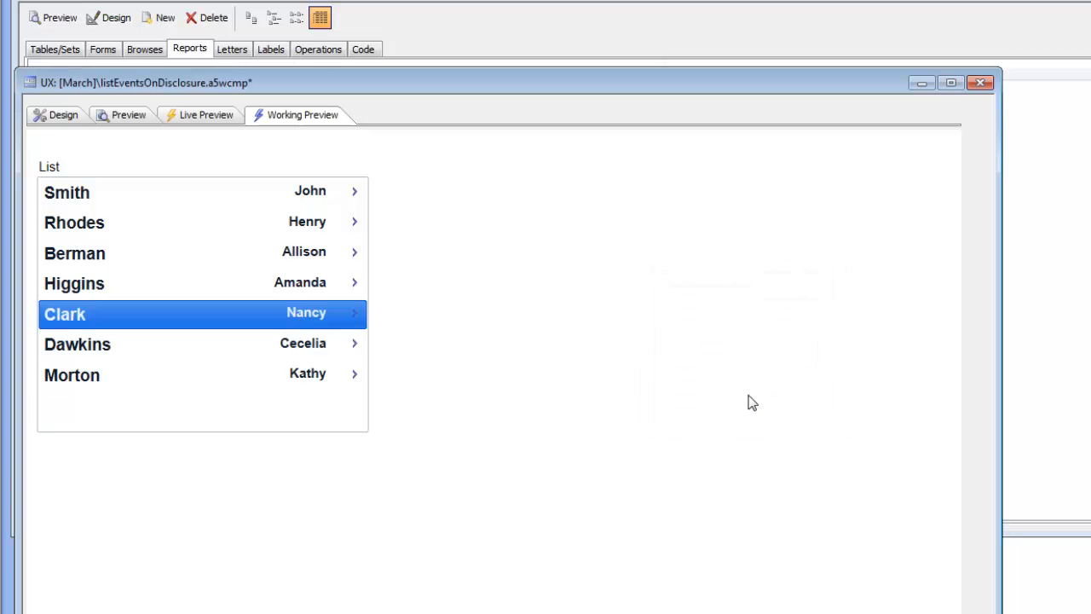